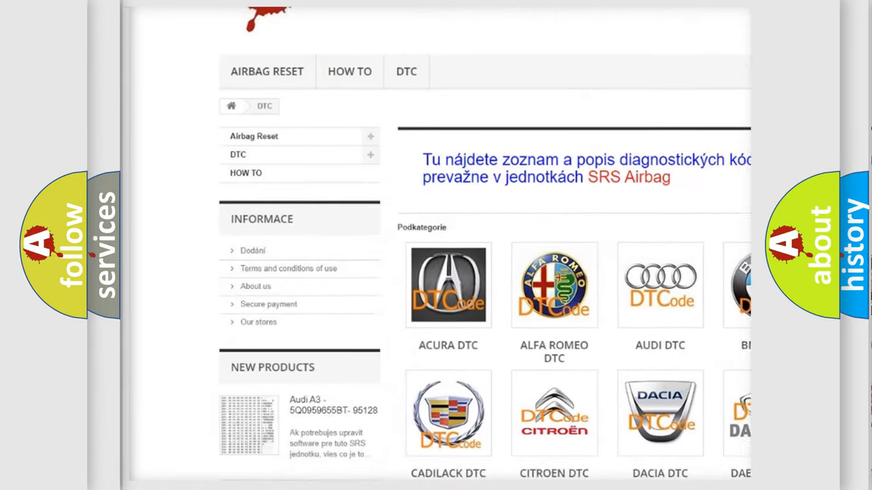
{"action": "scroll", "scroll_direction": "down", "scroll_amount": 3}
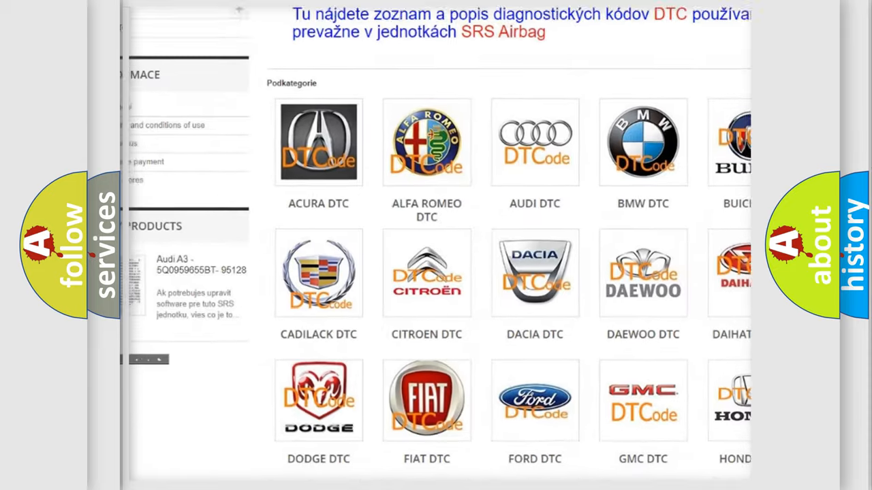
{"action": "scroll", "scroll_direction": "down", "scroll_amount": 3}
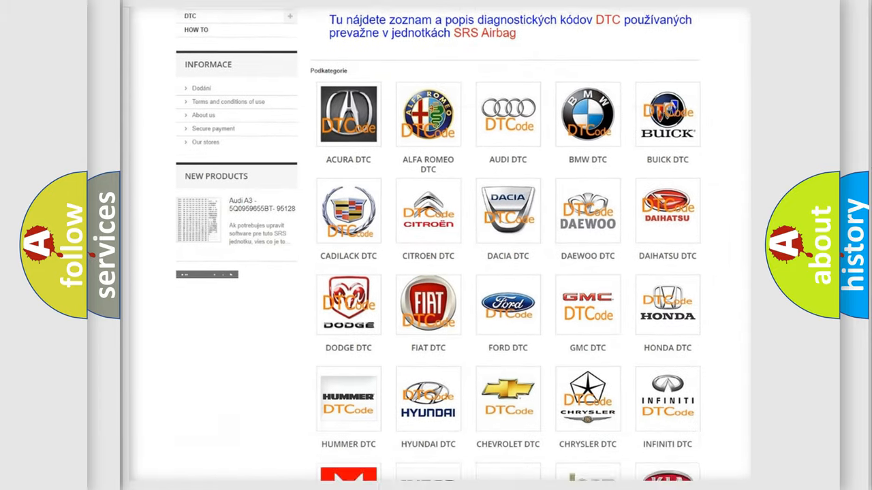
{"action": "scroll", "scroll_direction": "down", "scroll_amount": 3}
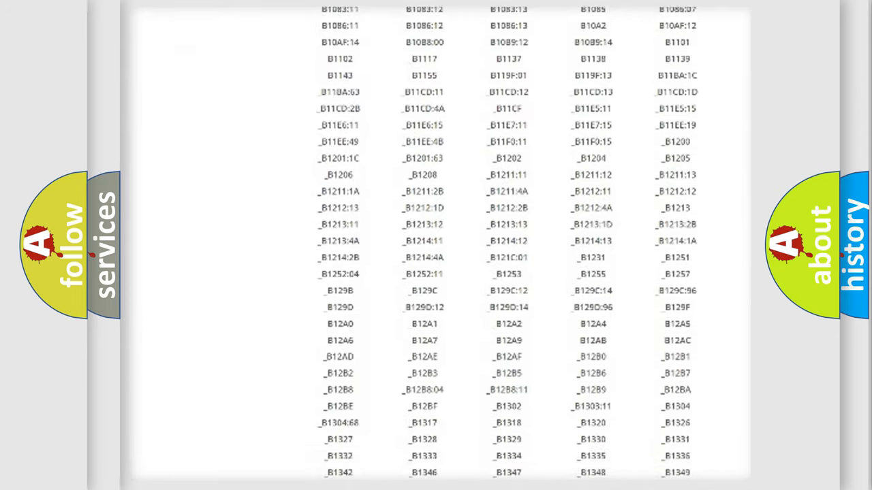
{"action": "scroll", "scroll_direction": "down", "scroll_amount": 3}
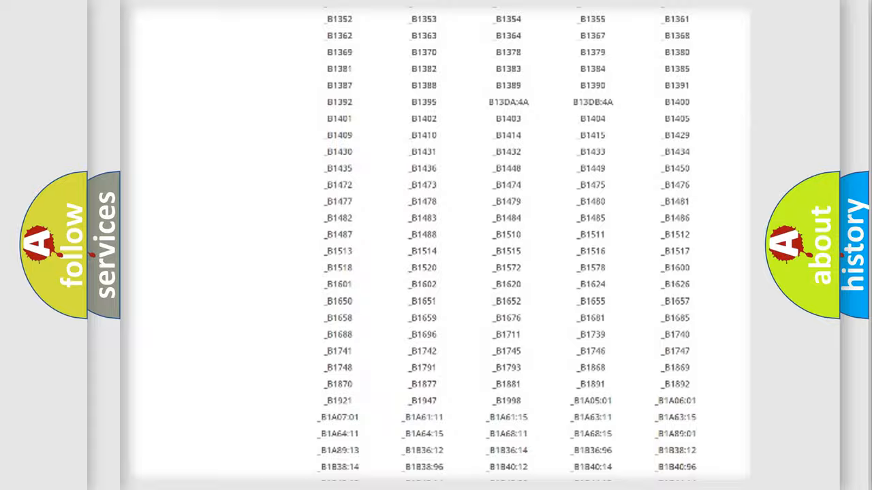
{"action": "scroll", "scroll_direction": "up", "scroll_amount": 3}
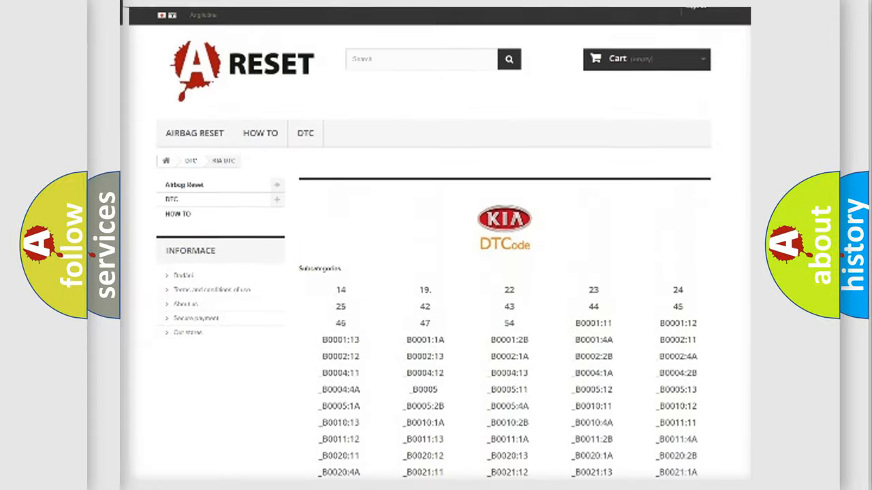